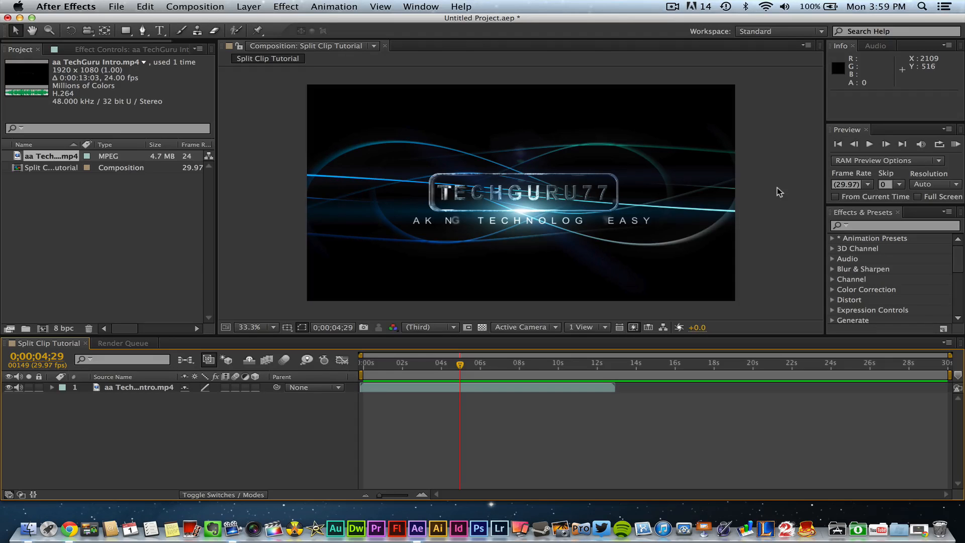
mouse_move(778, 191)
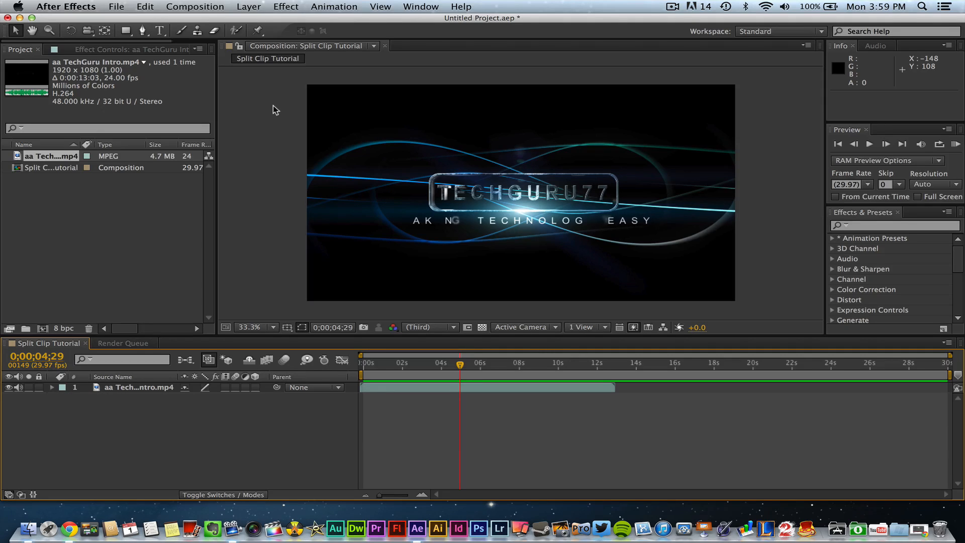
mouse_move(117, 7)
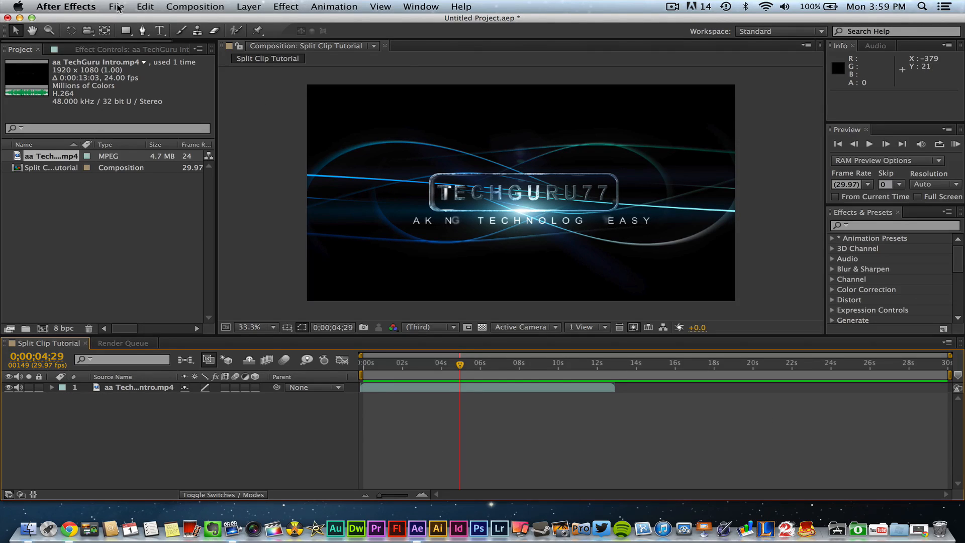
- Move the current-time indicator back to about 0;00;03;09 on the time ruler
click(117, 6)
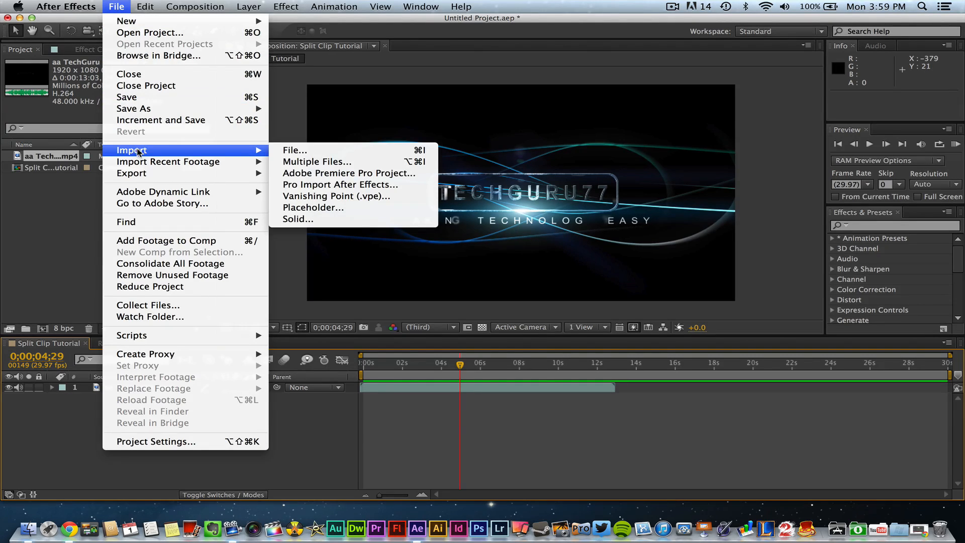
mouse_move(295, 150)
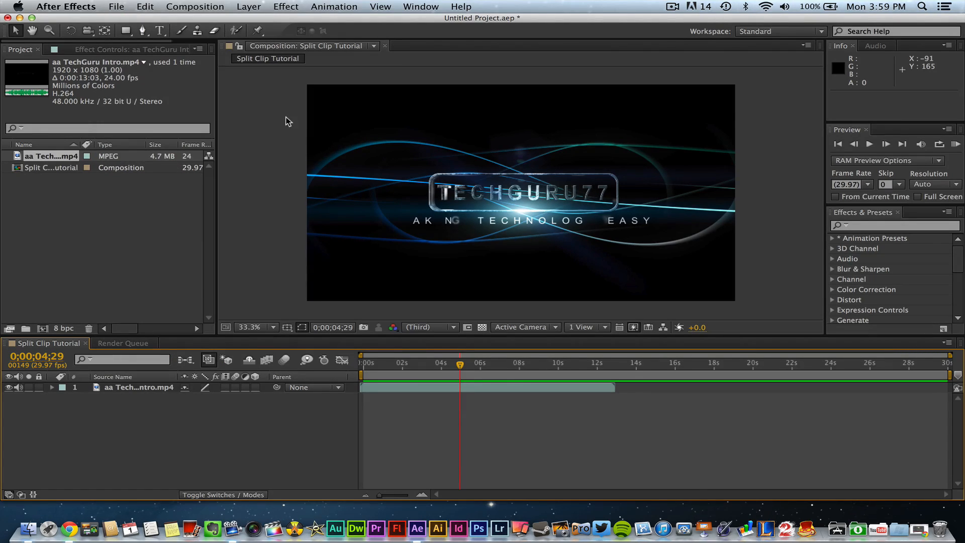
mouse_move(288, 122)
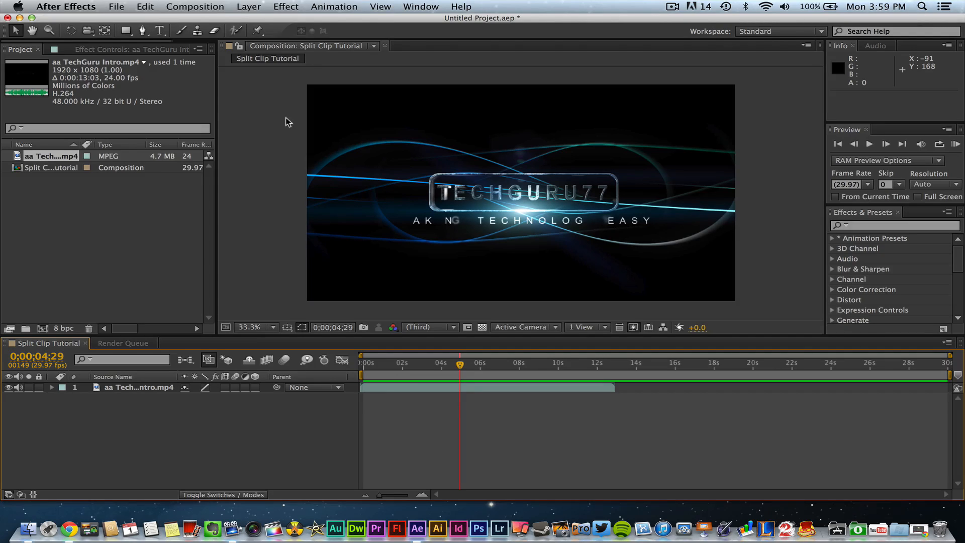
mouse_move(68, 177)
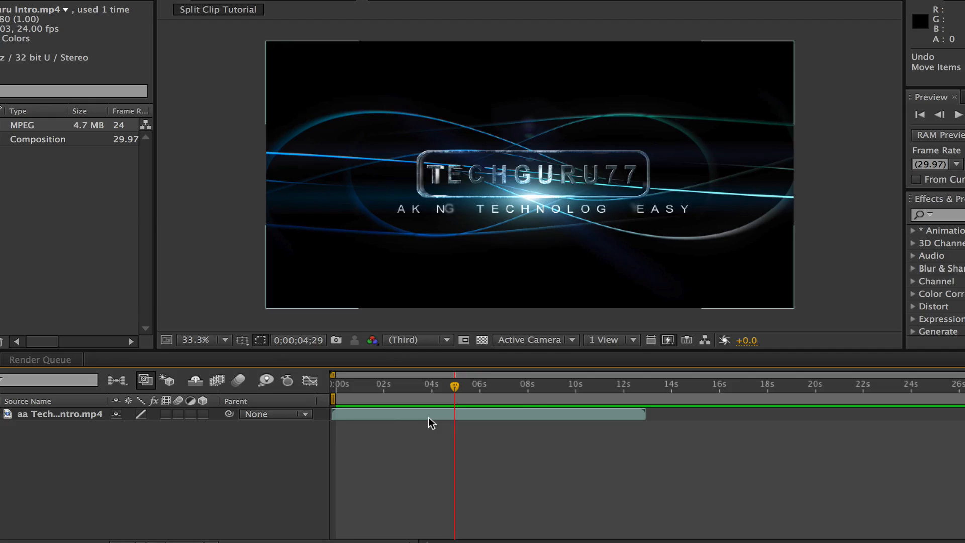
mouse_move(388, 425)
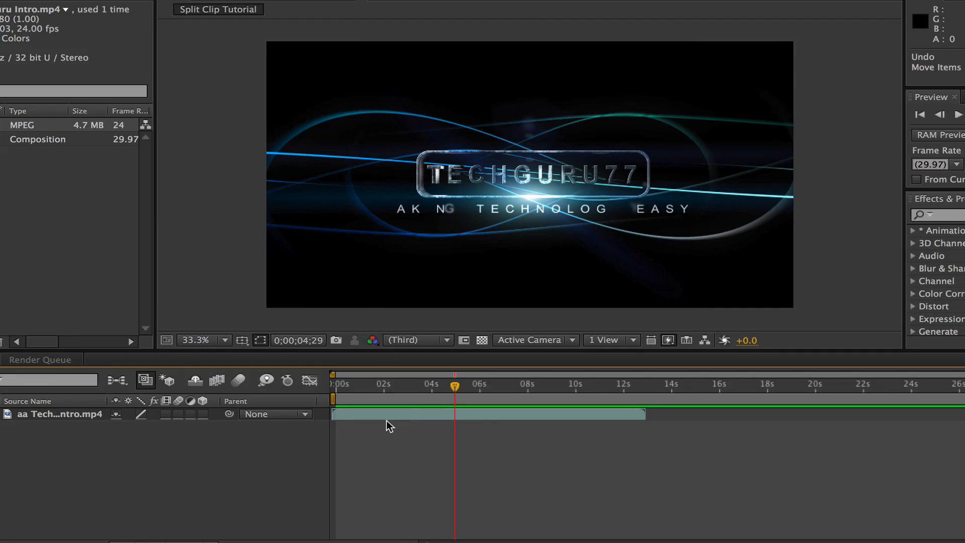
click(416, 388)
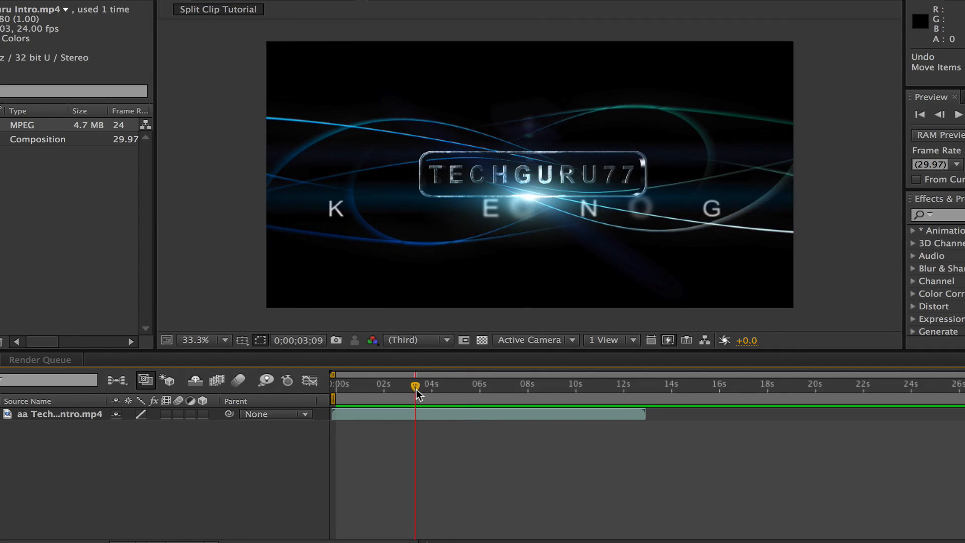